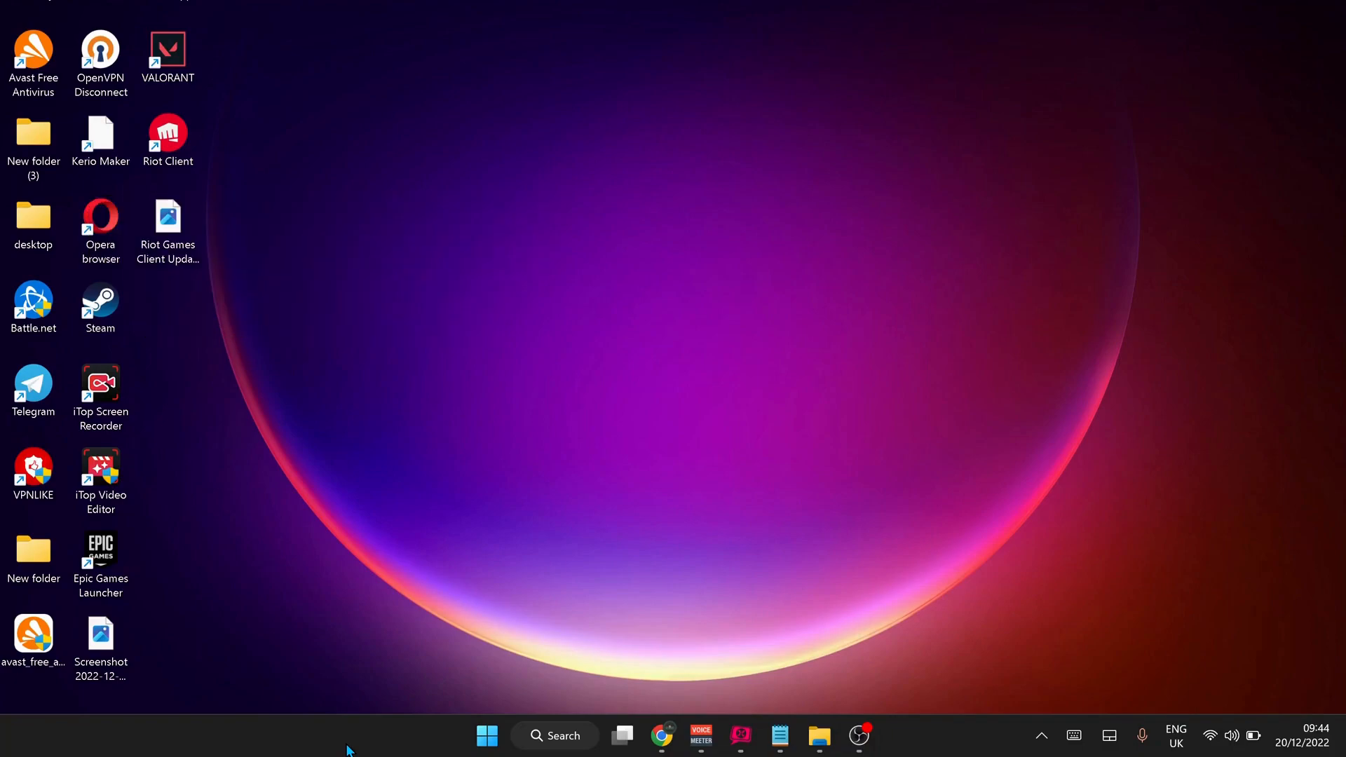
- Launch Task Manager from the Start button's quick links menu
right_click(487, 735)
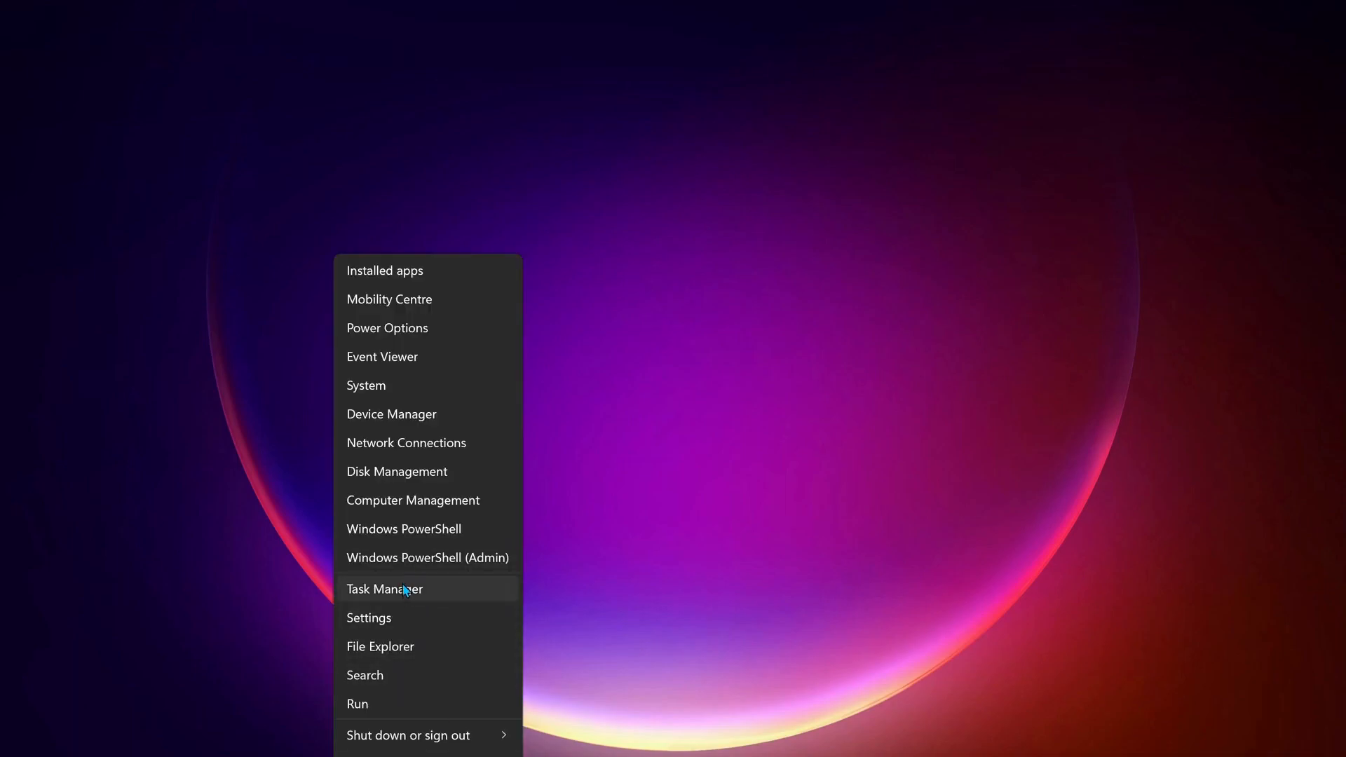
left_click(384, 589)
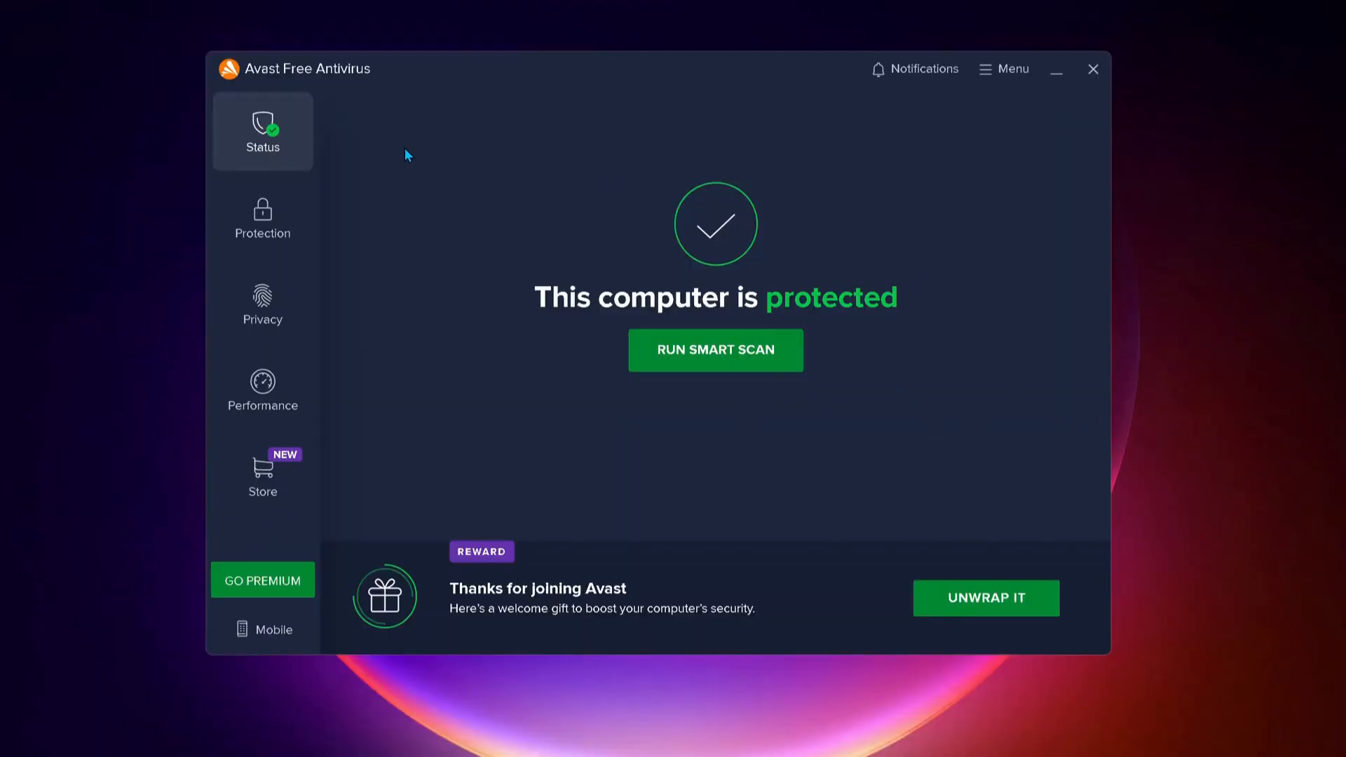
mouse_move(829, 238)
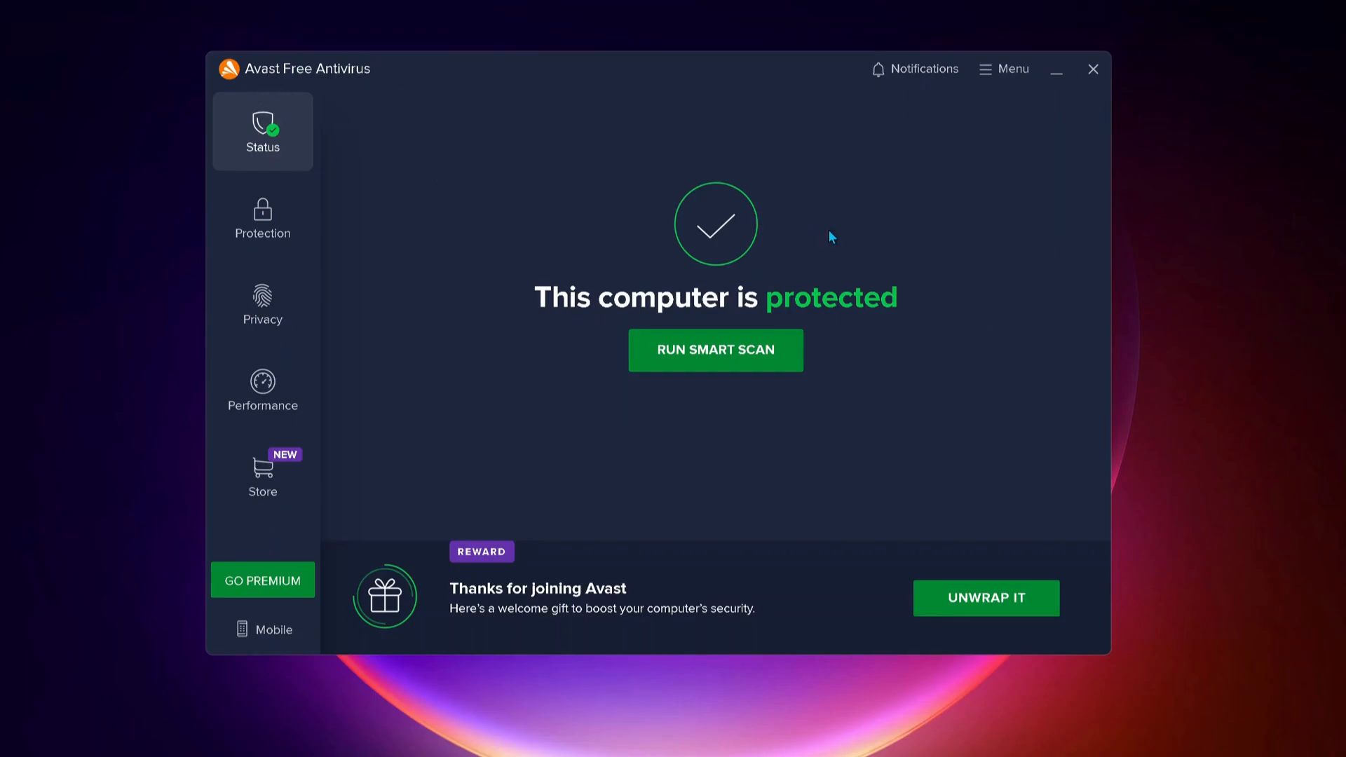
mouse_move(890, 335)
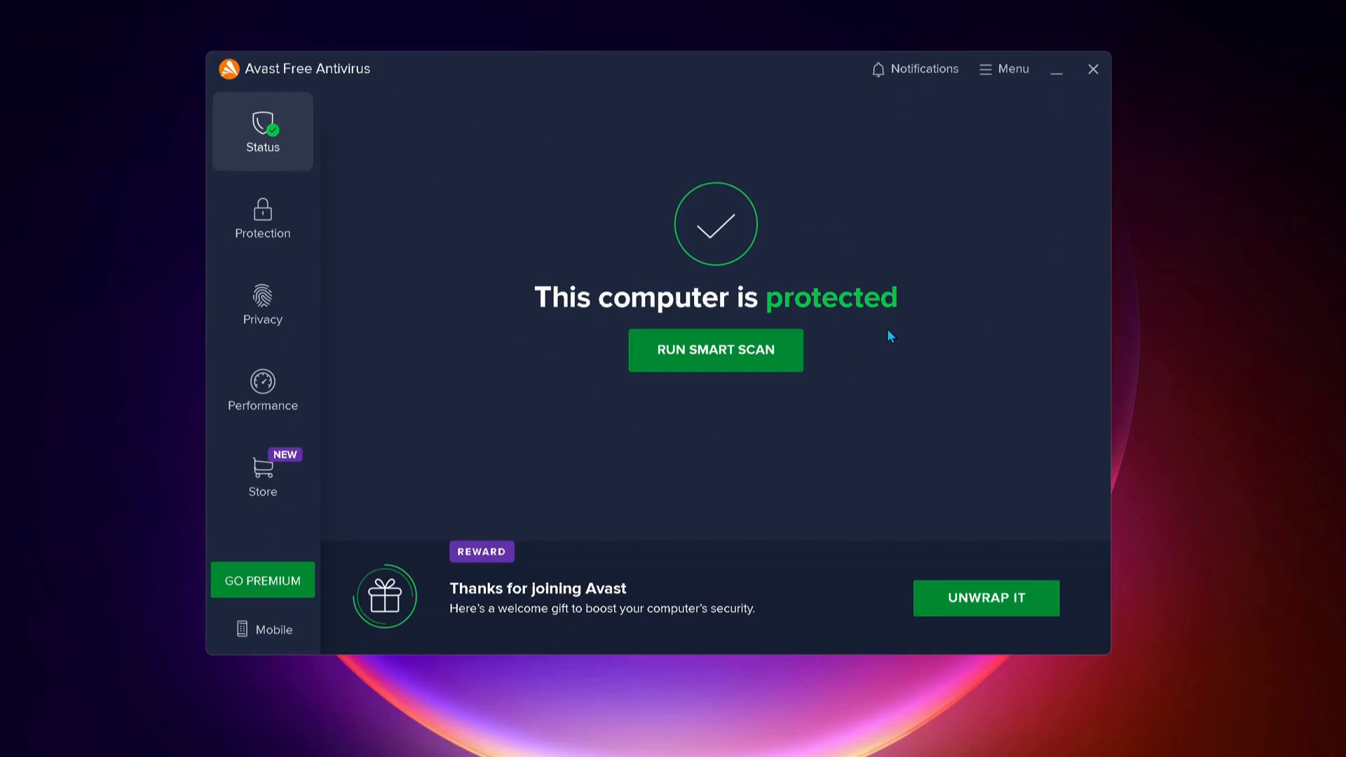
mouse_move(610, 461)
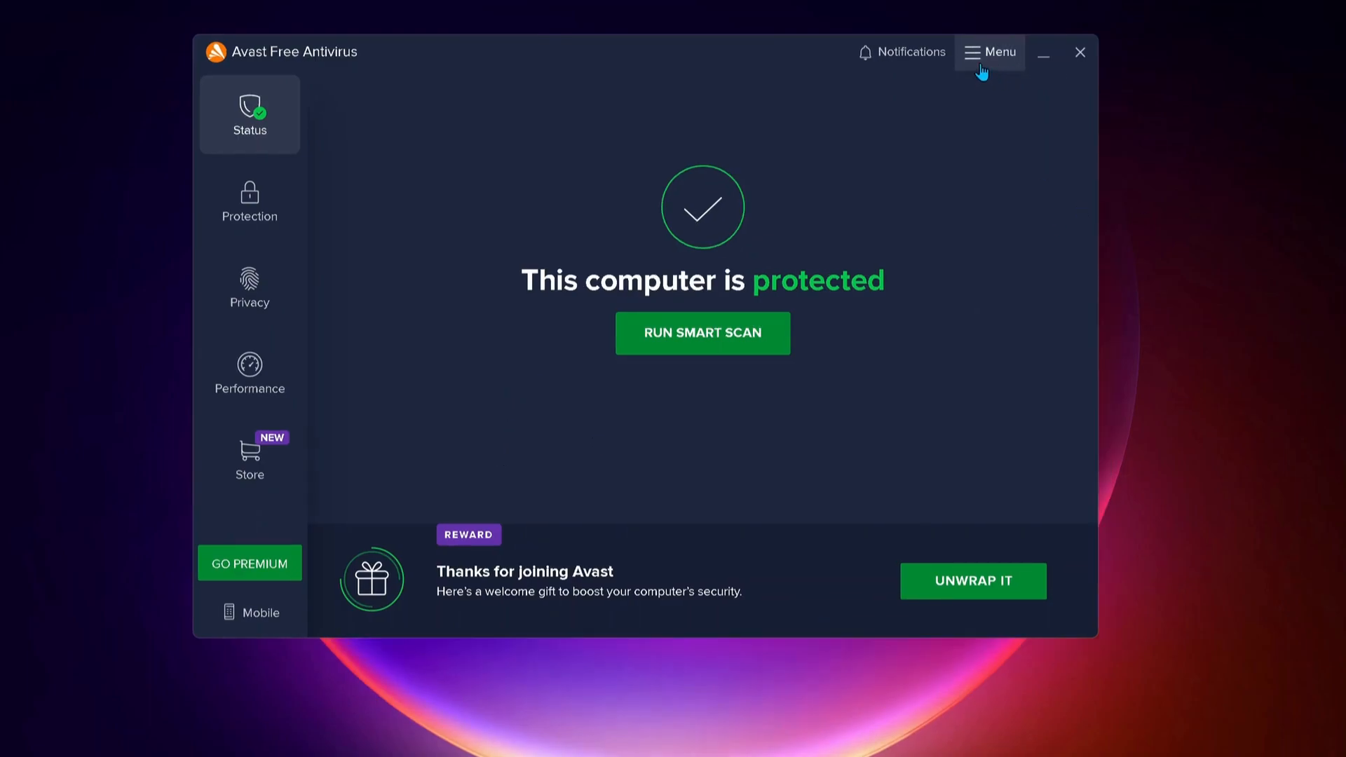
- Reach Menu > Settings > Exceptions and start adding a new exception
left_click(989, 52)
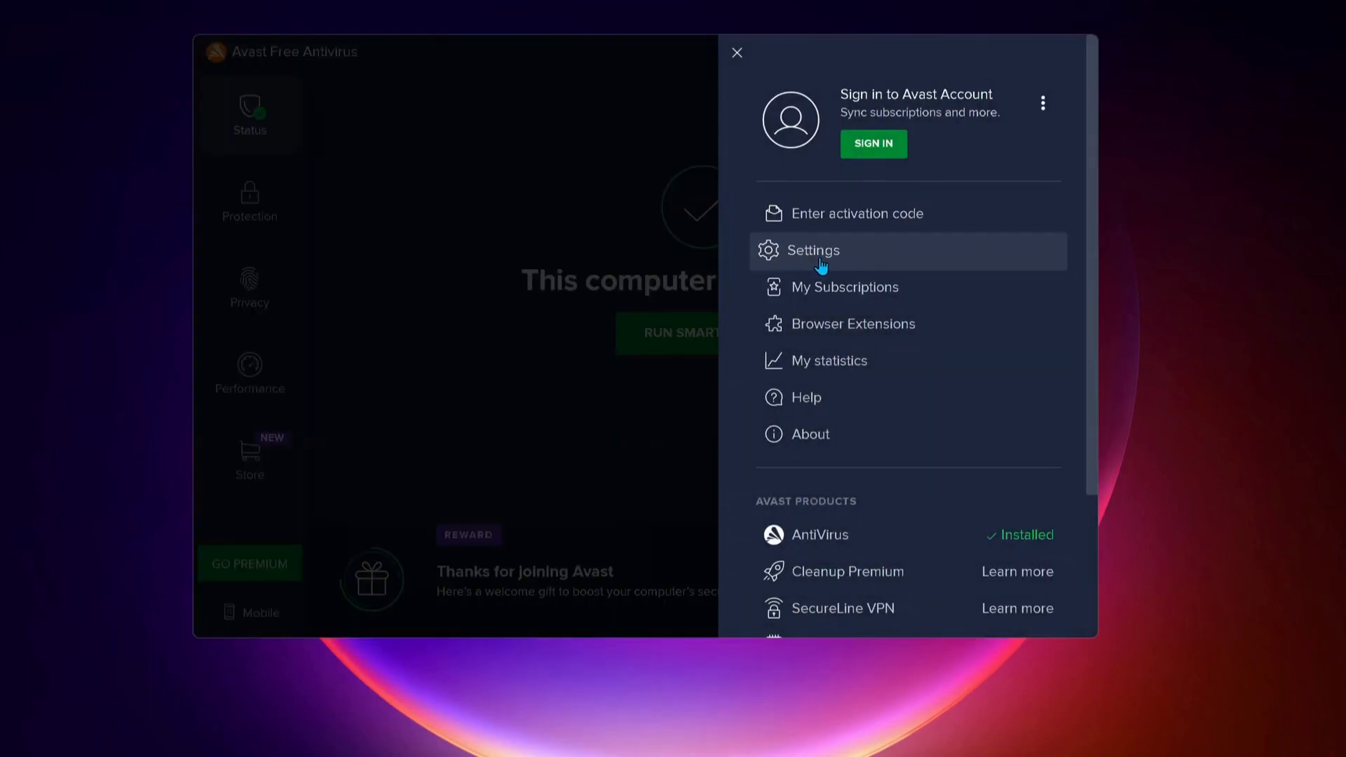
left_click(811, 250)
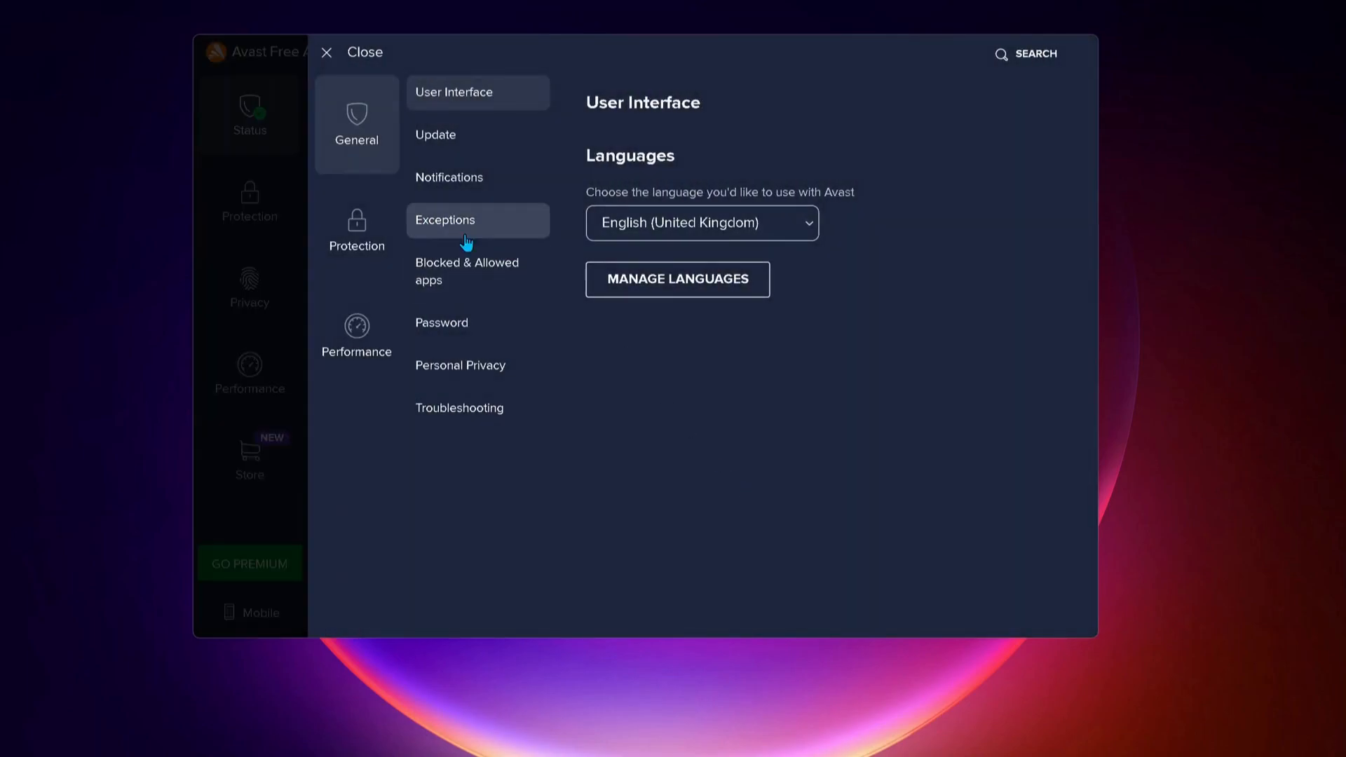
left_click(446, 220)
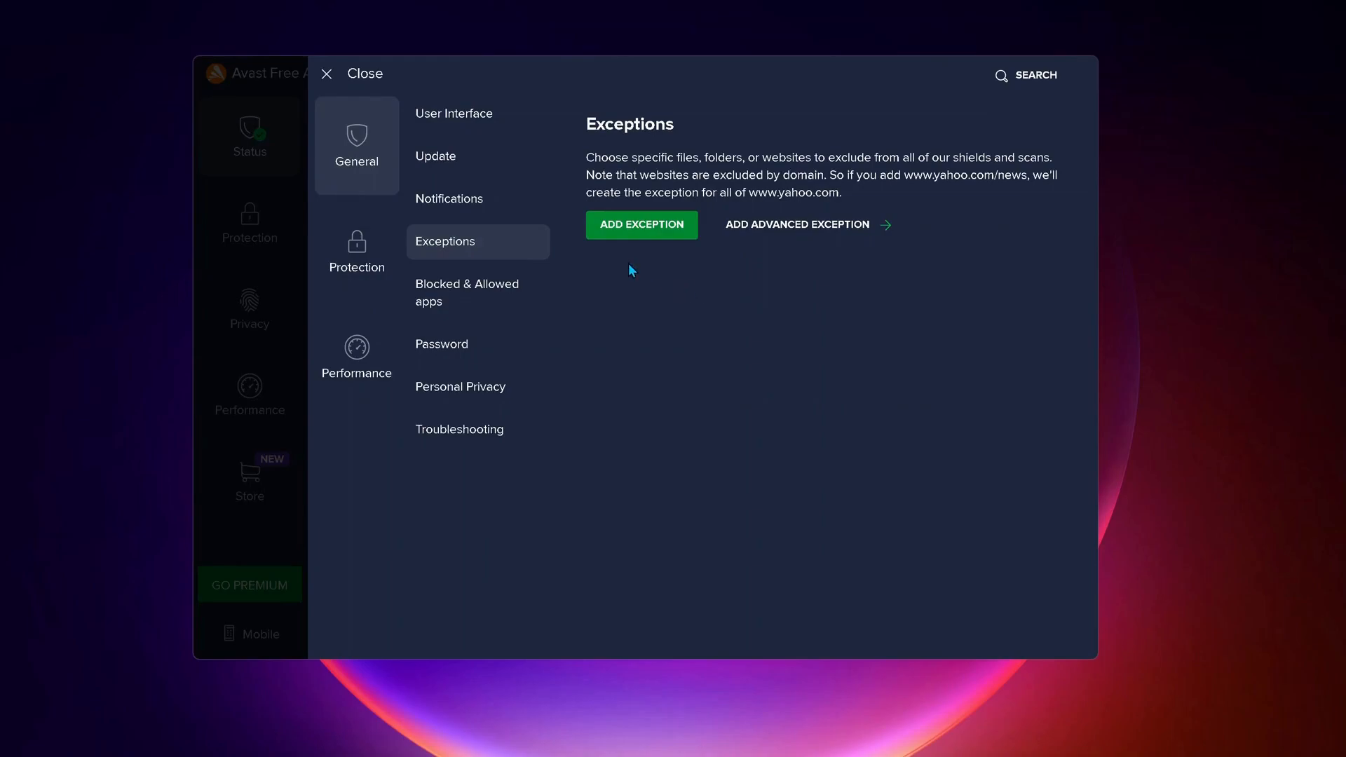
mouse_move(634, 244)
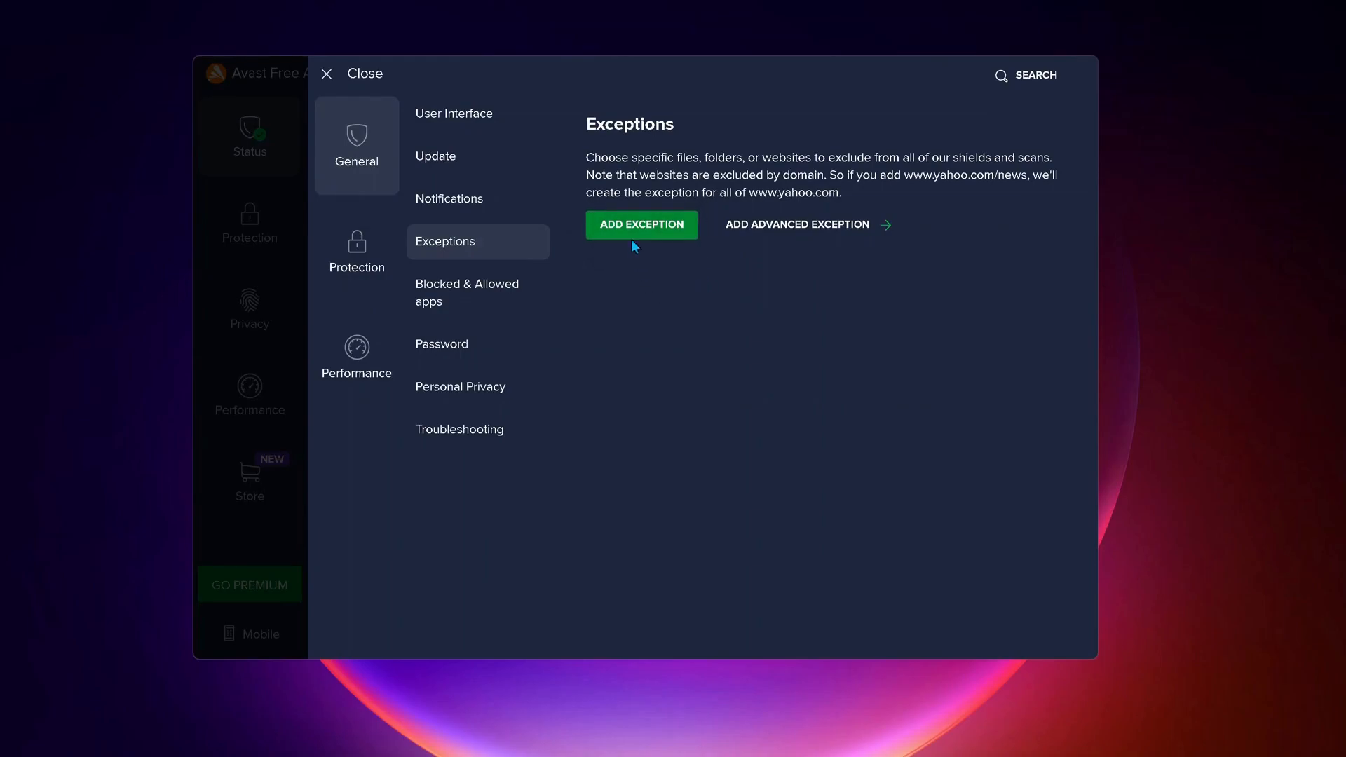
left_click(641, 224)
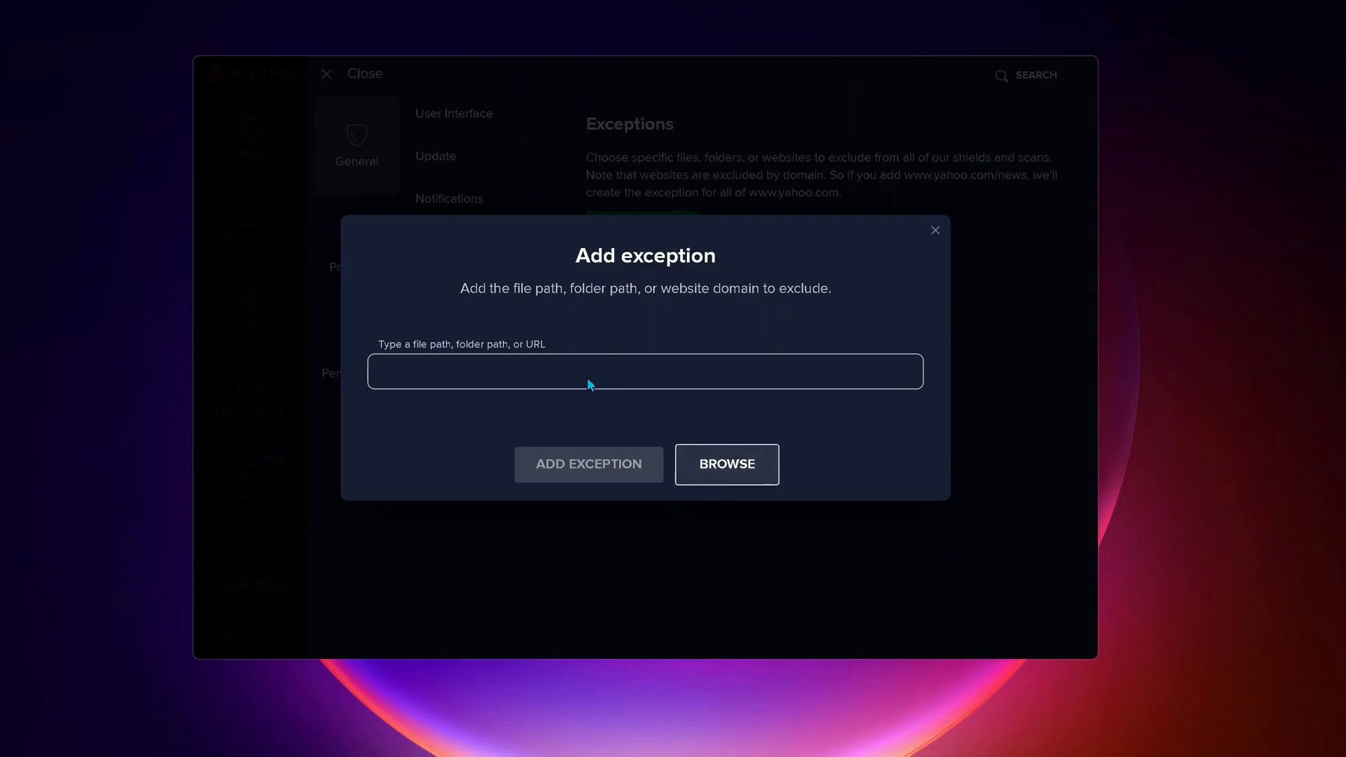
- Browse into C: > Riot Games > VALORANT > live > Engine in the folder tree
left_click(725, 465)
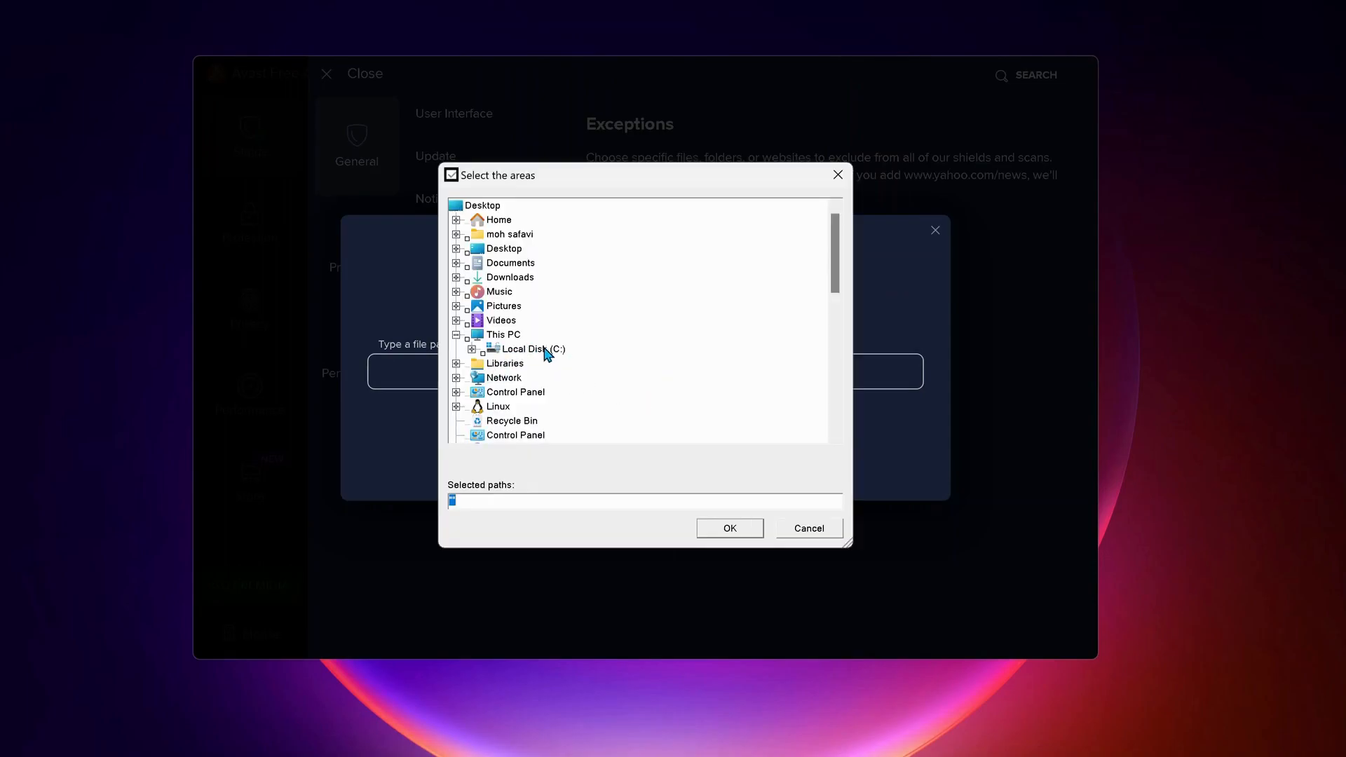
left_click(482, 349)
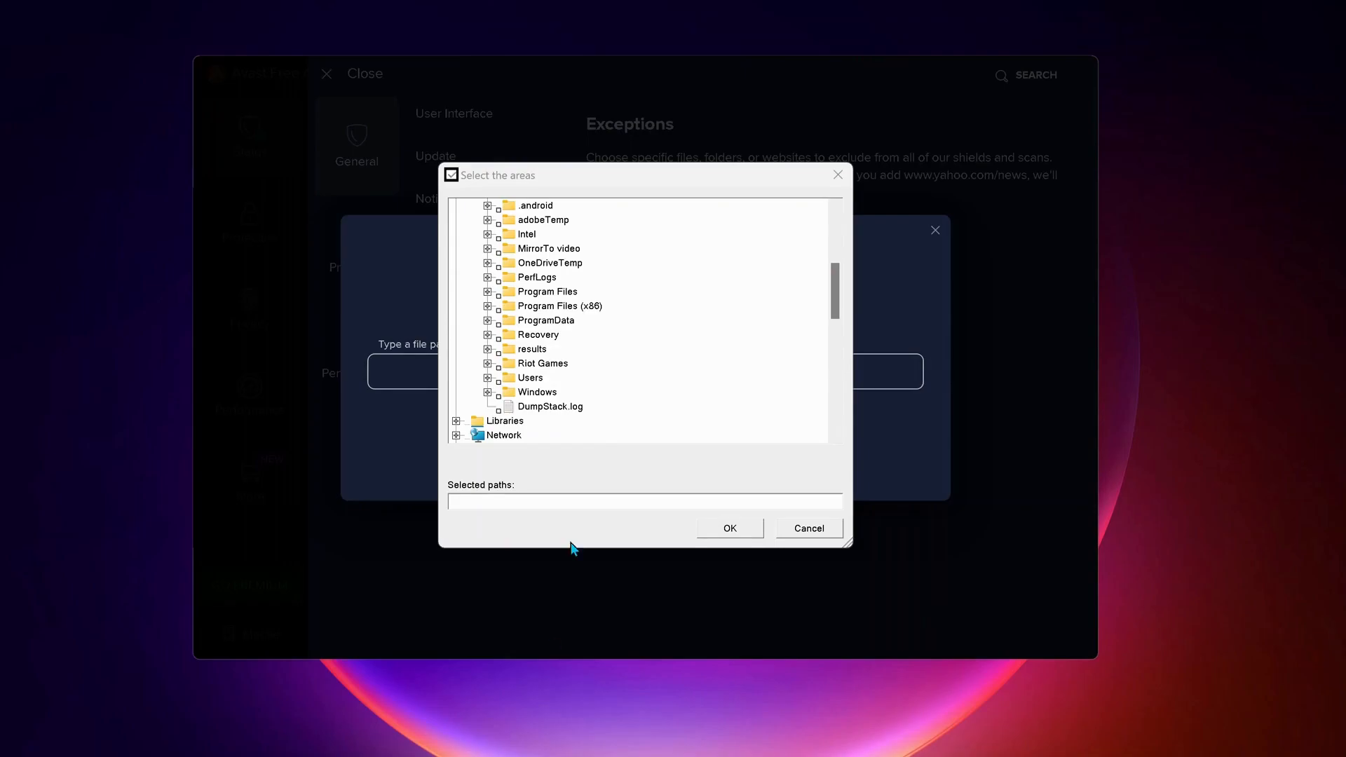
mouse_move(553, 369)
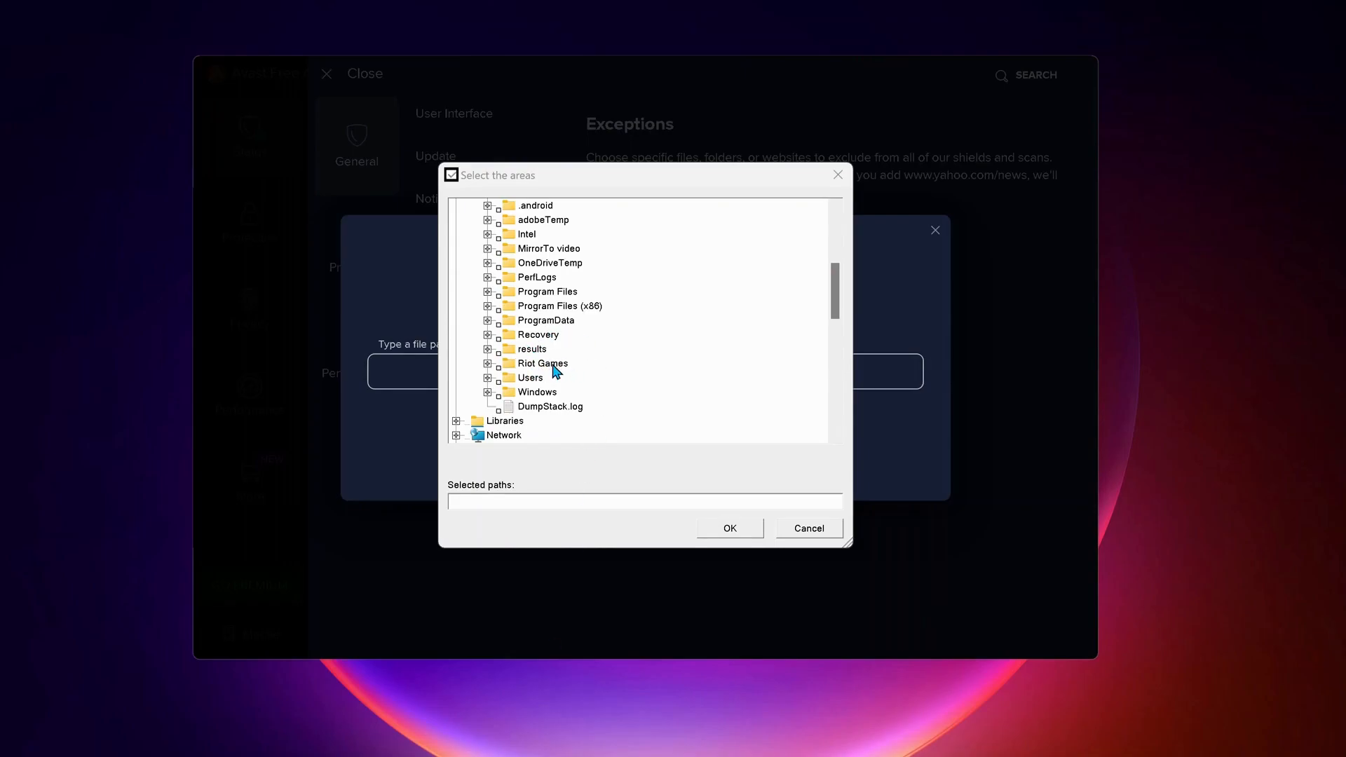
left_click(488, 363)
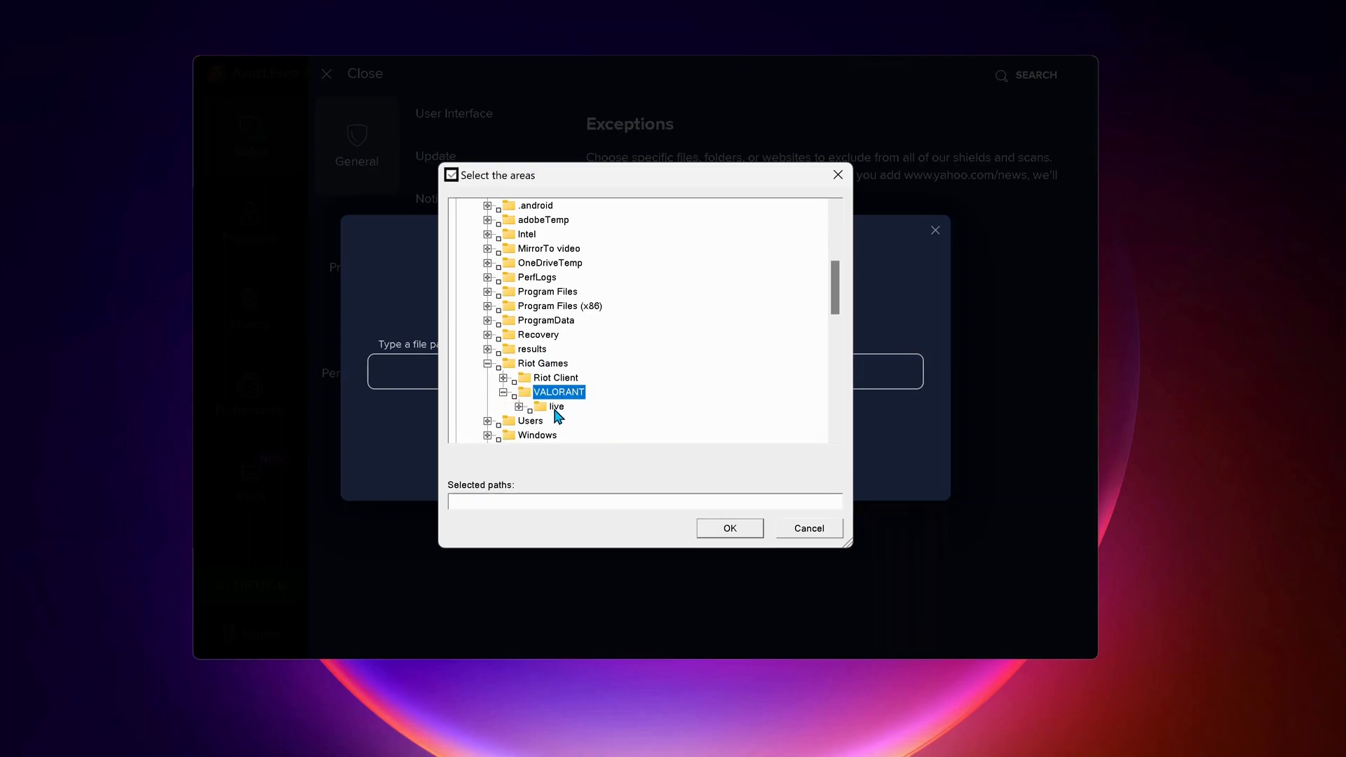
left_click(530, 407)
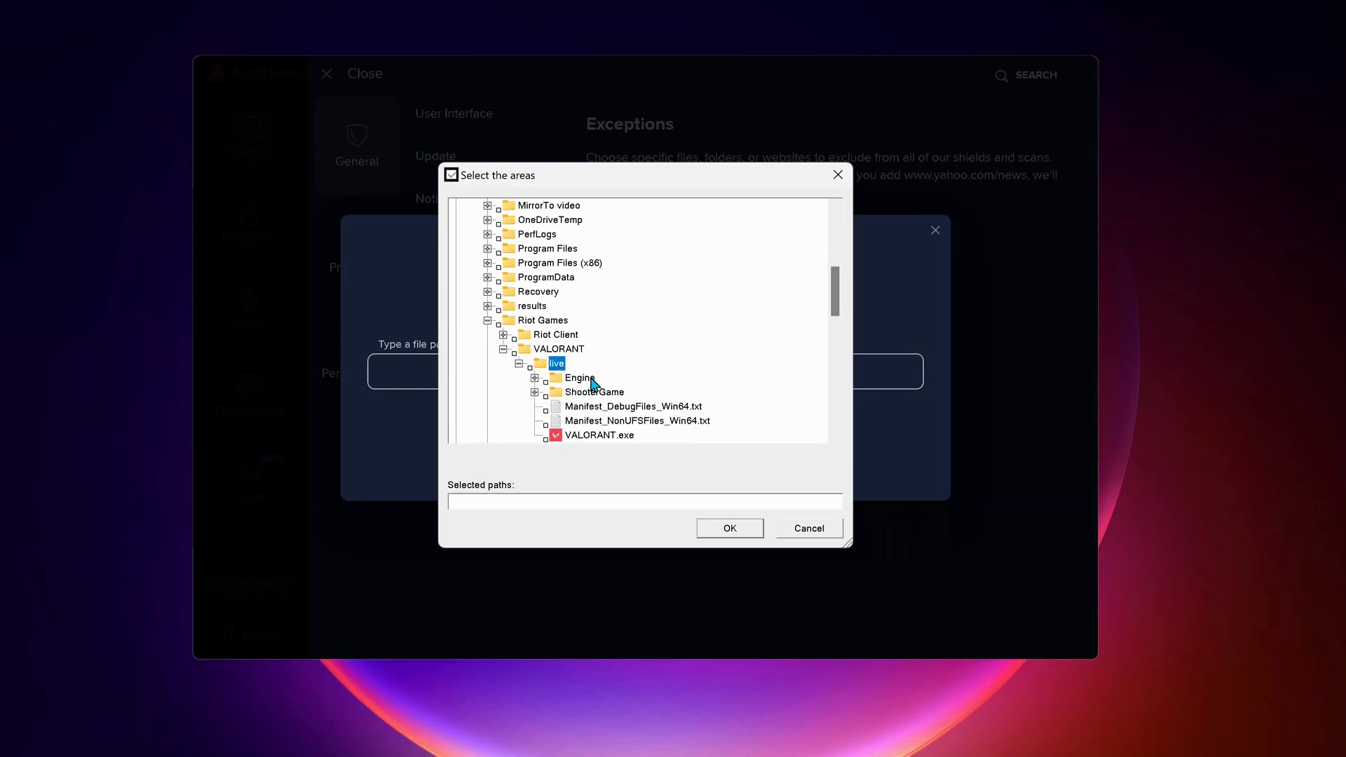
left_click(534, 377)
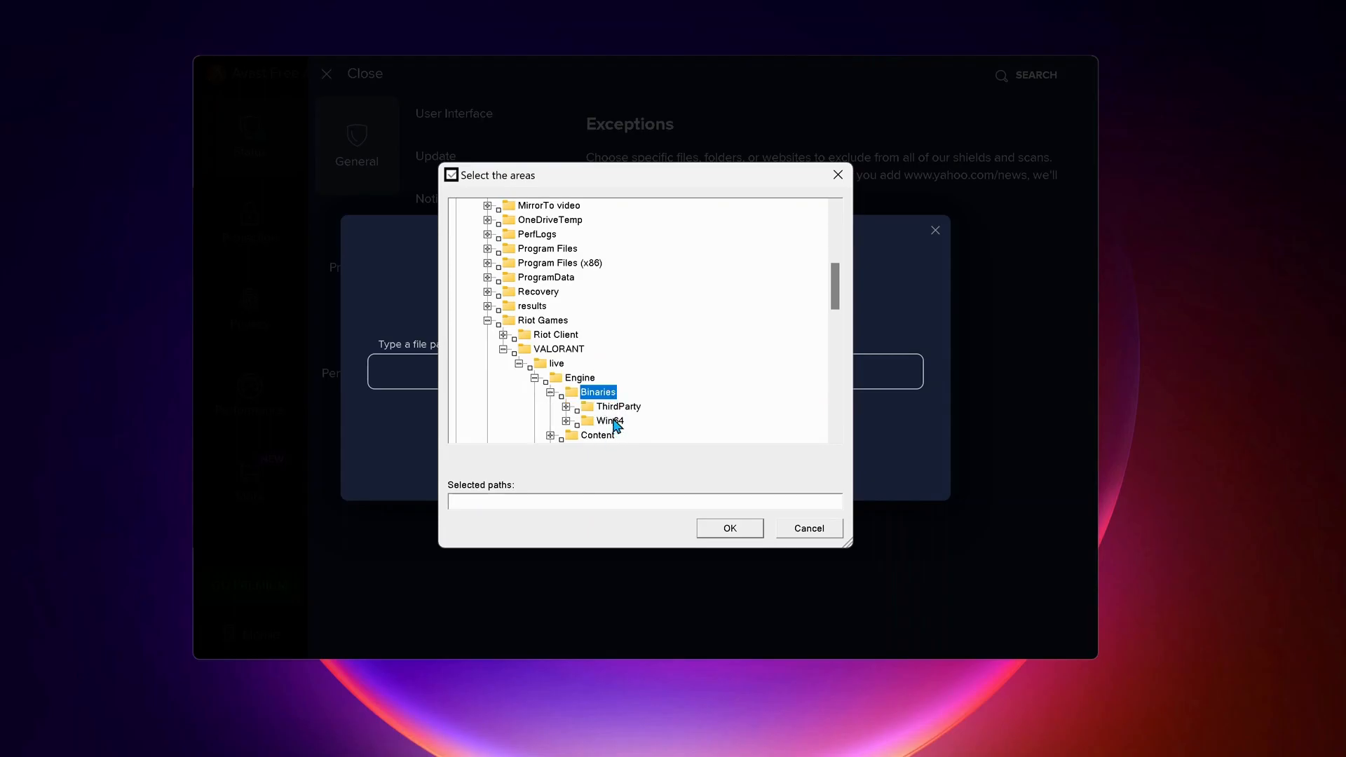
- Select UnrealCEFSubProcess.exe inside Binaries > Win64 and confirm the path
left_click(609, 421)
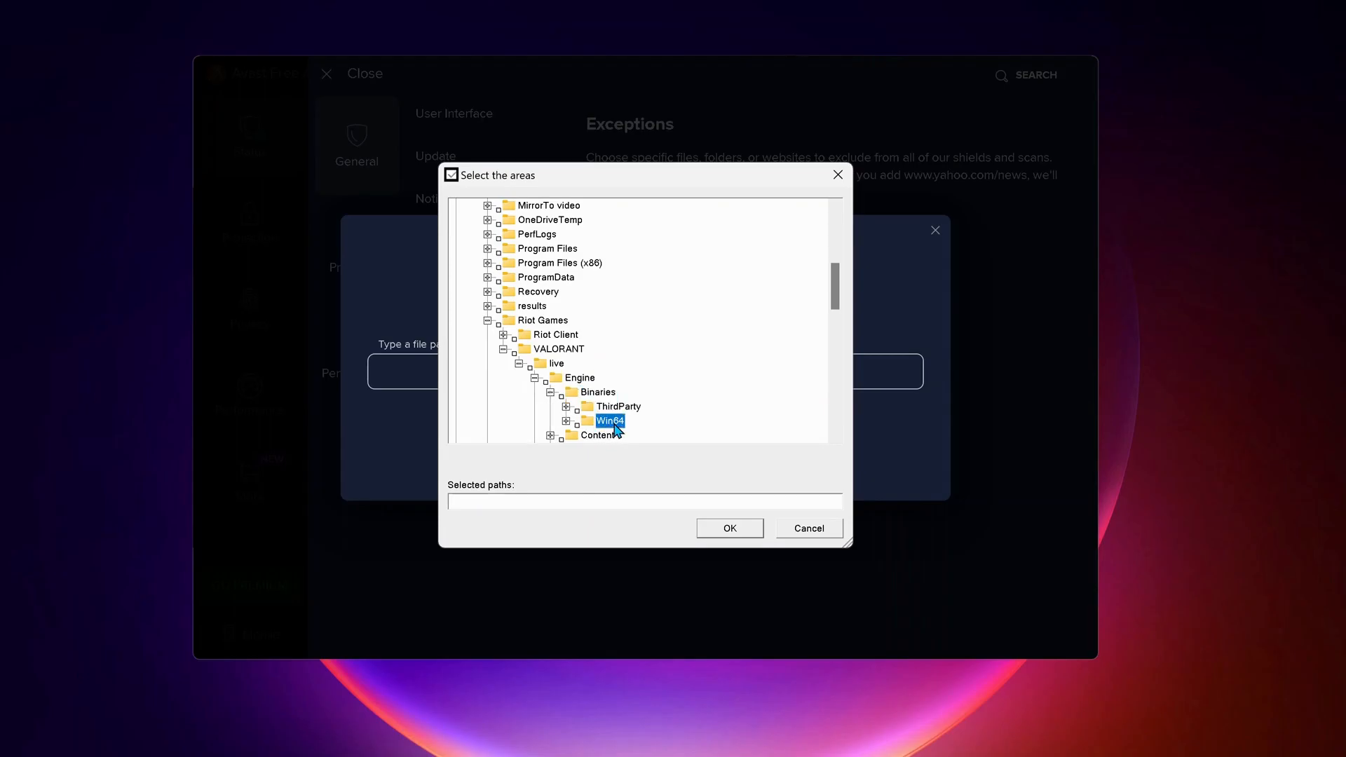
left_click(564, 420)
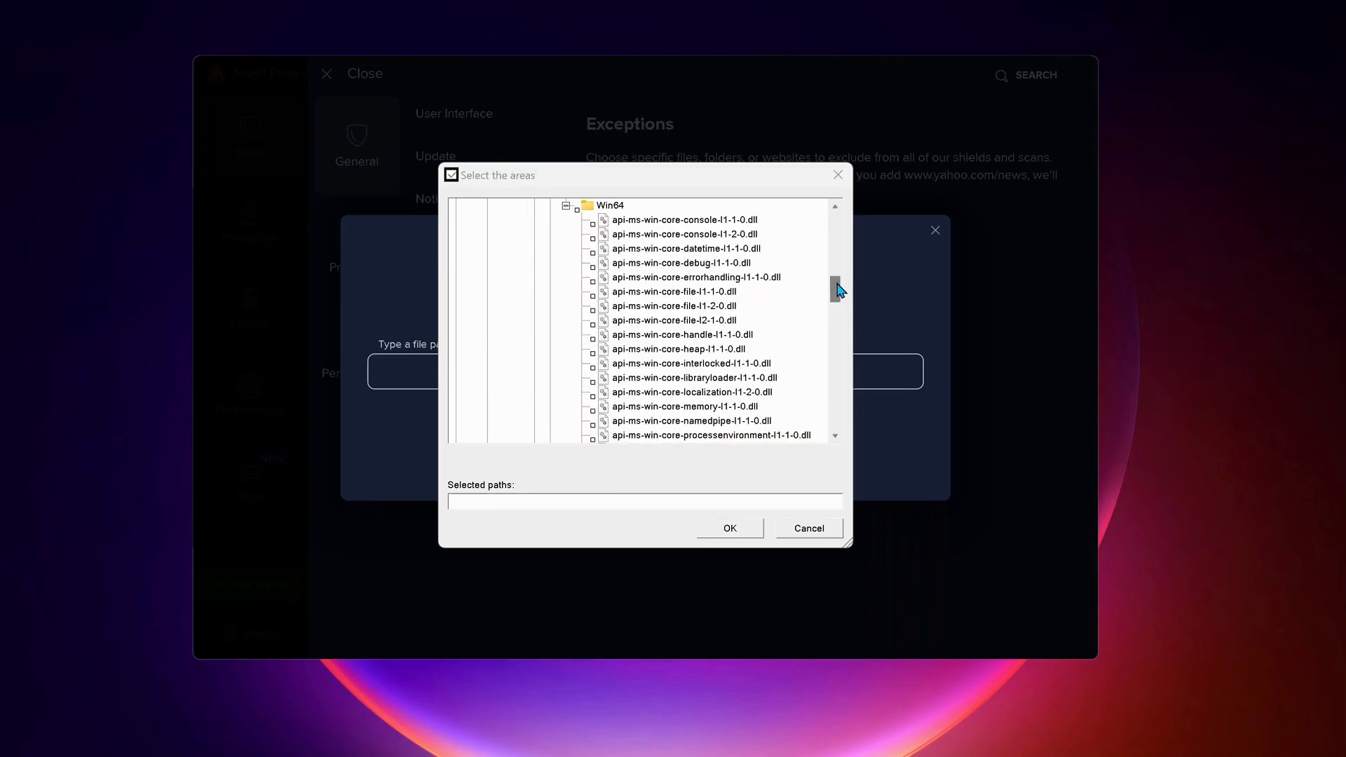
scroll("down", 3)
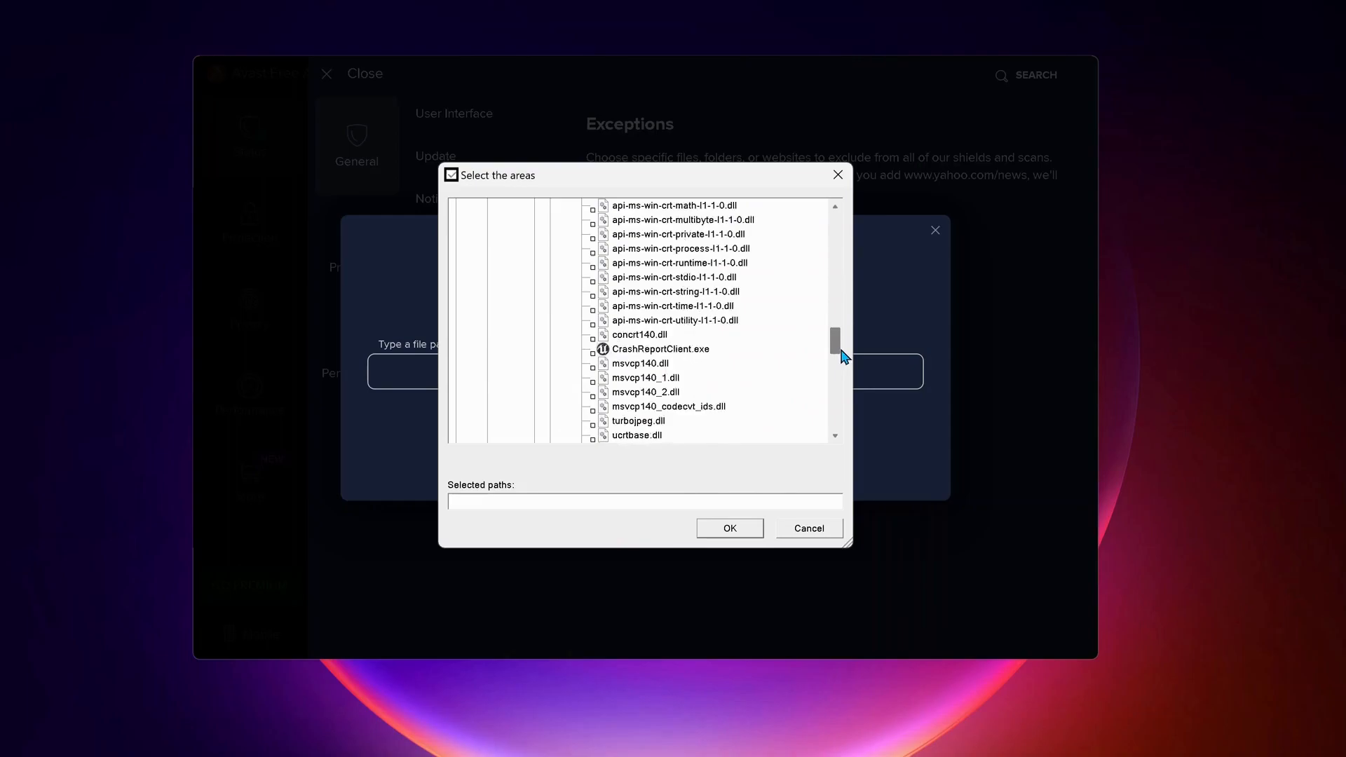
scroll("down", 3)
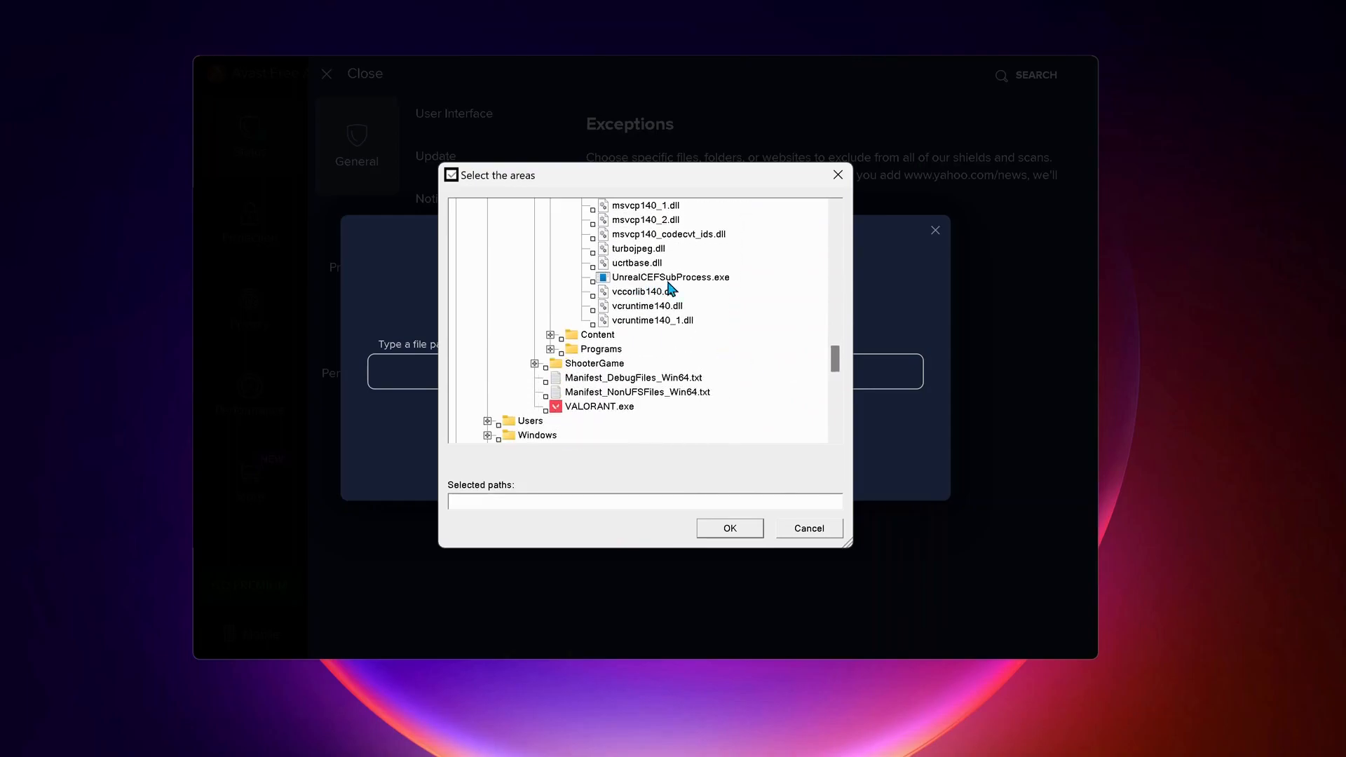
mouse_move(558, 290)
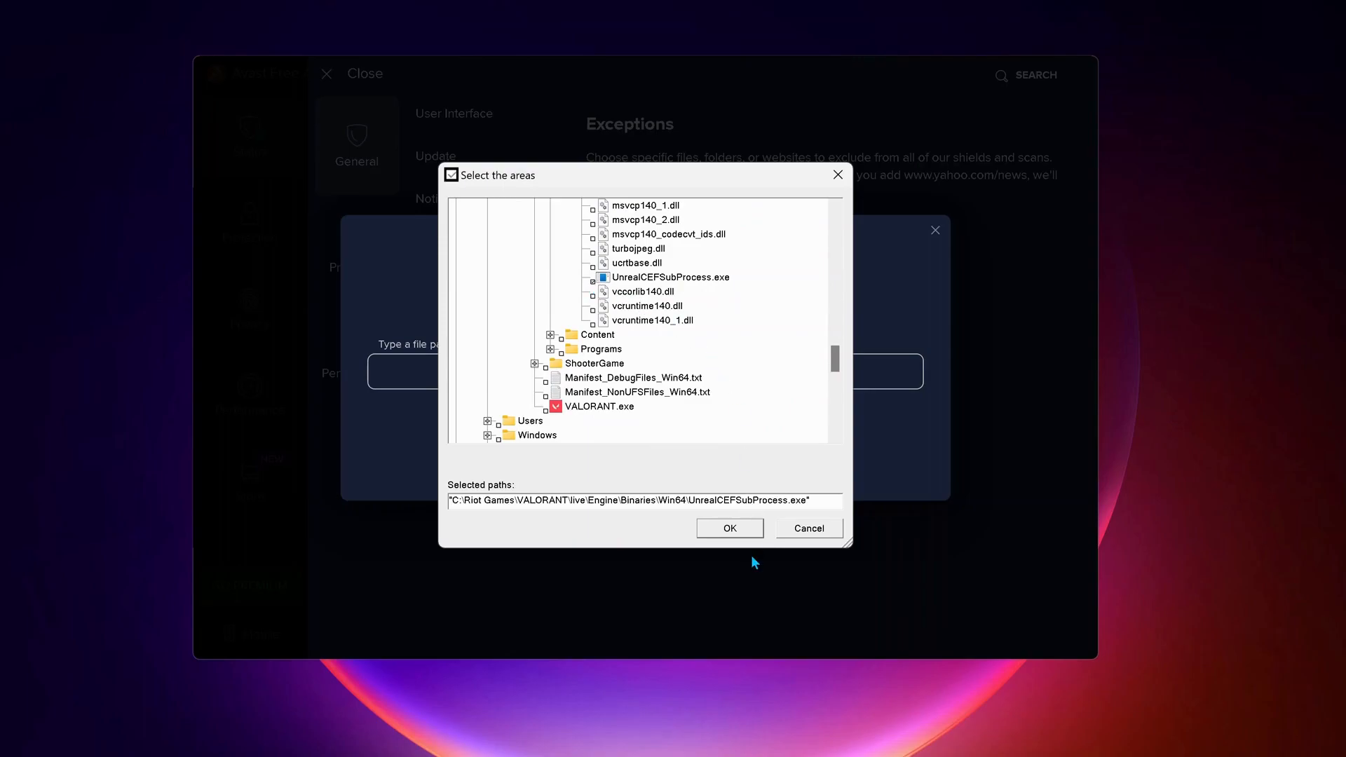
left_click(729, 529)
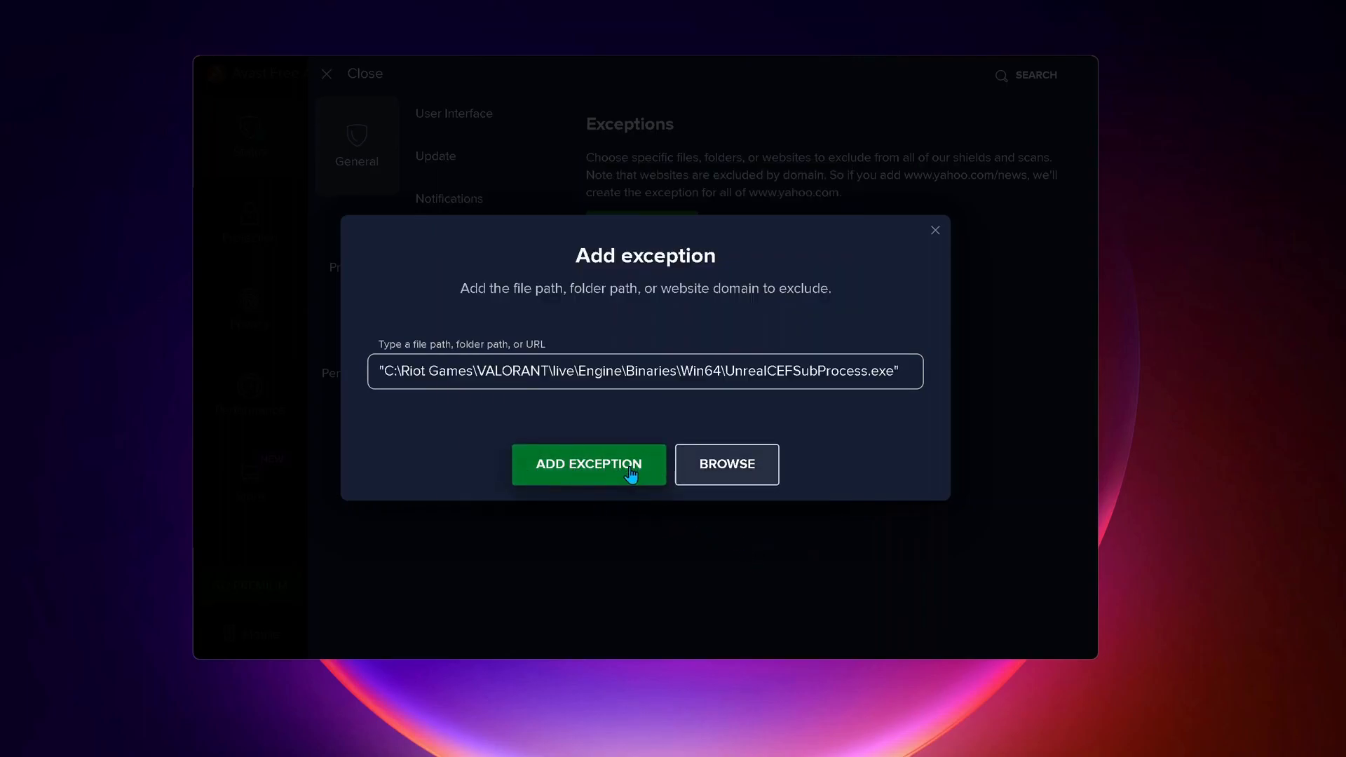
- Save the UnrealCEFSubProcess.exe exception and close Avast to the desktop
left_click(589, 465)
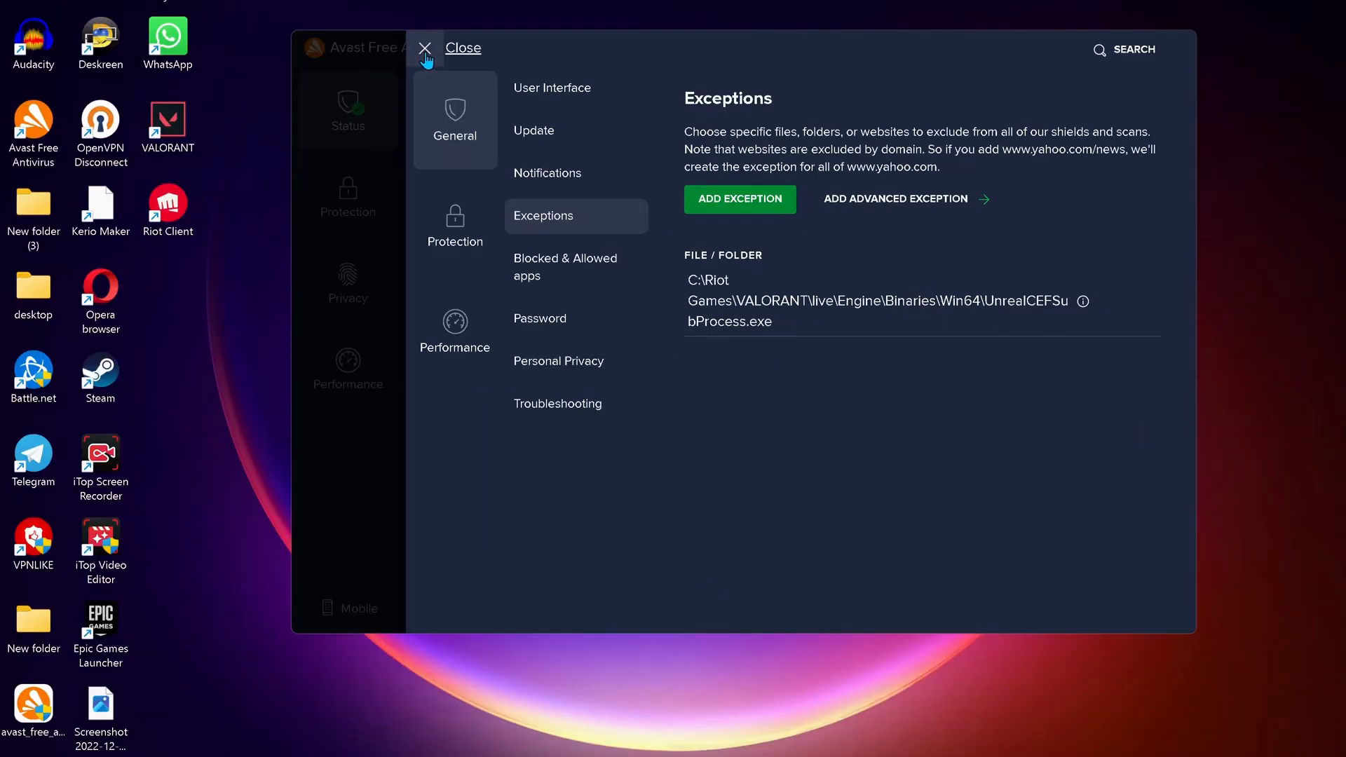
left_click(424, 47)
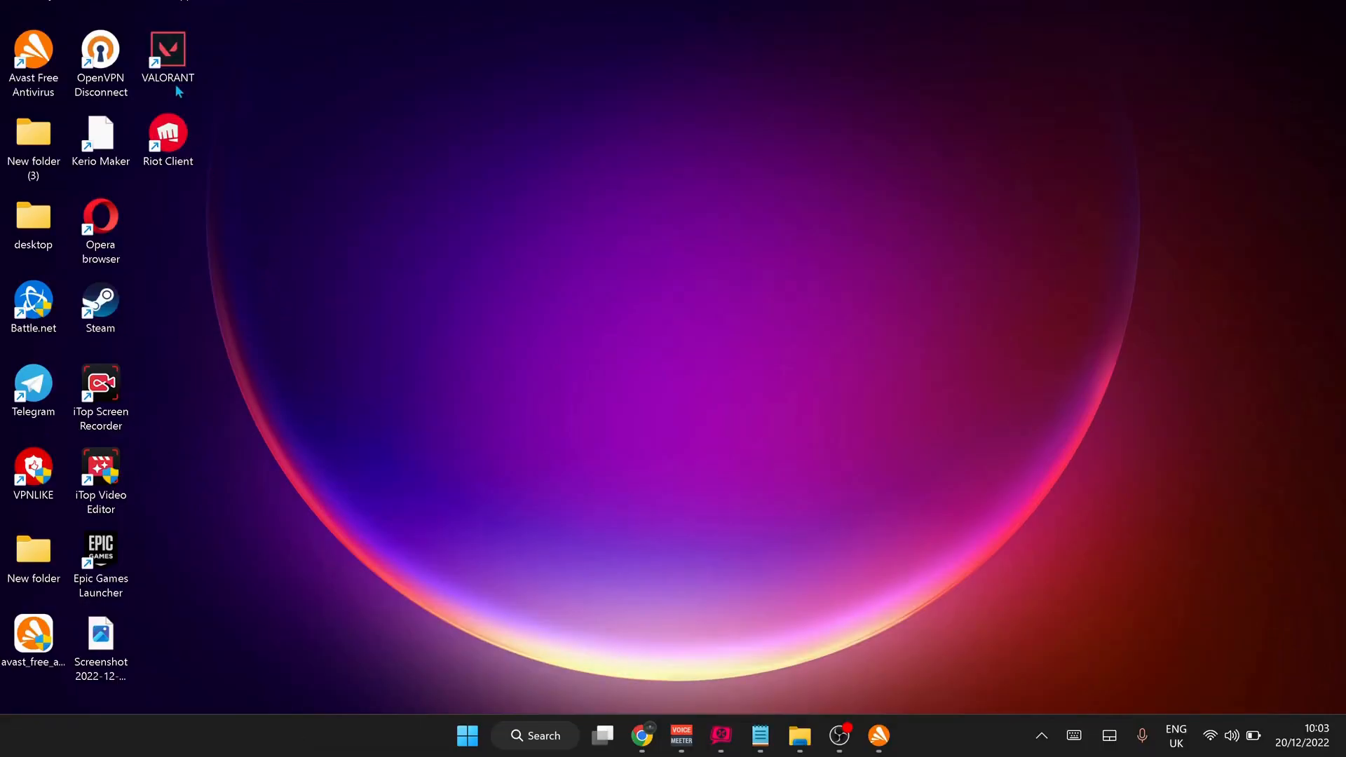
- Untick 'Run this program in compatibility mode' in the VALORANT shortcut's Compatibility settings
right_click(167, 48)
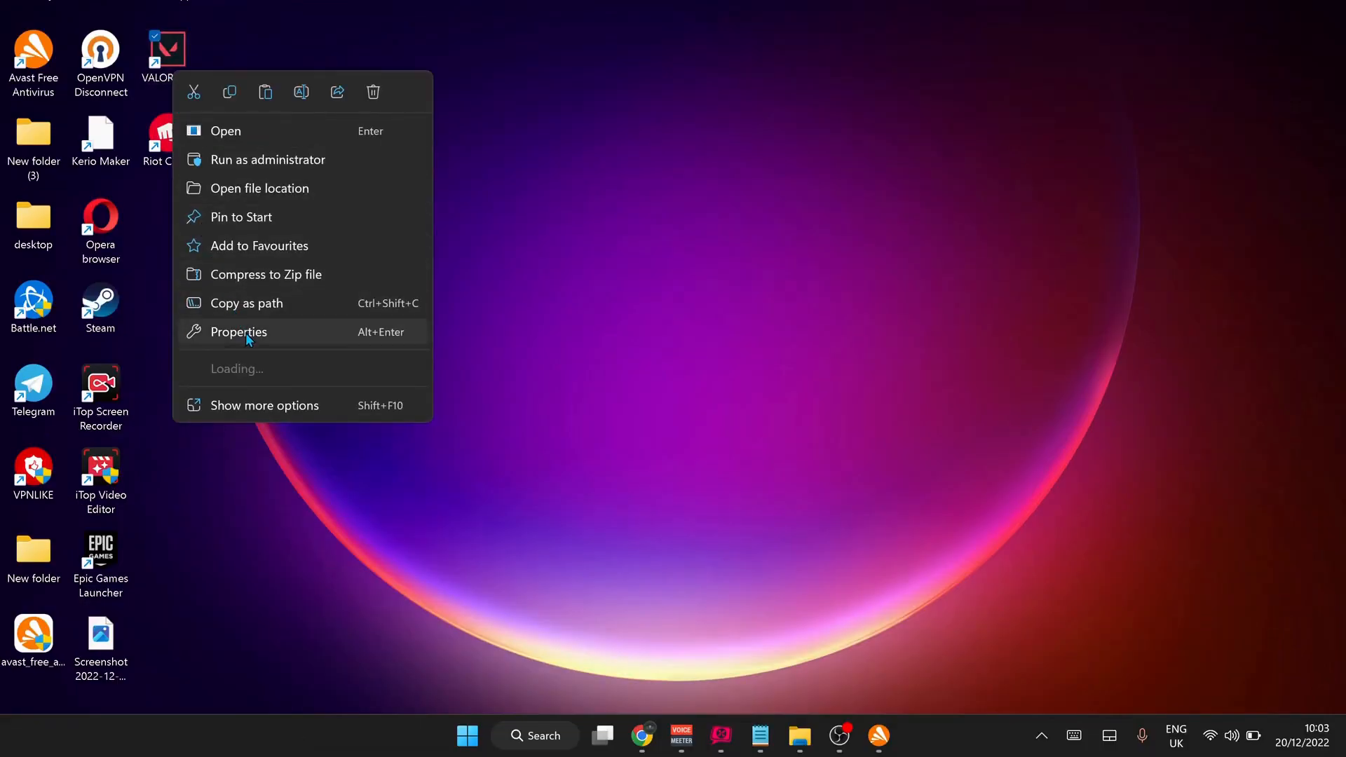
left_click(239, 333)
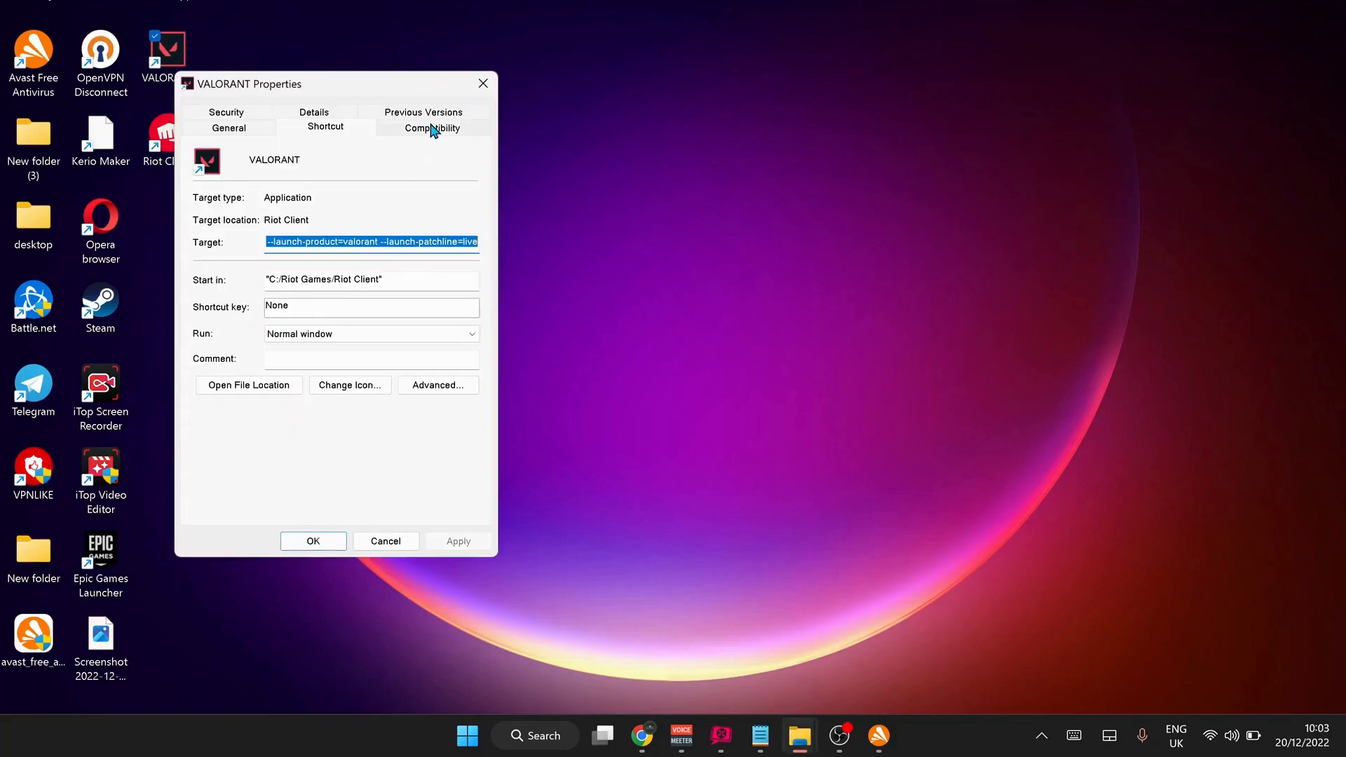
left_click(432, 128)
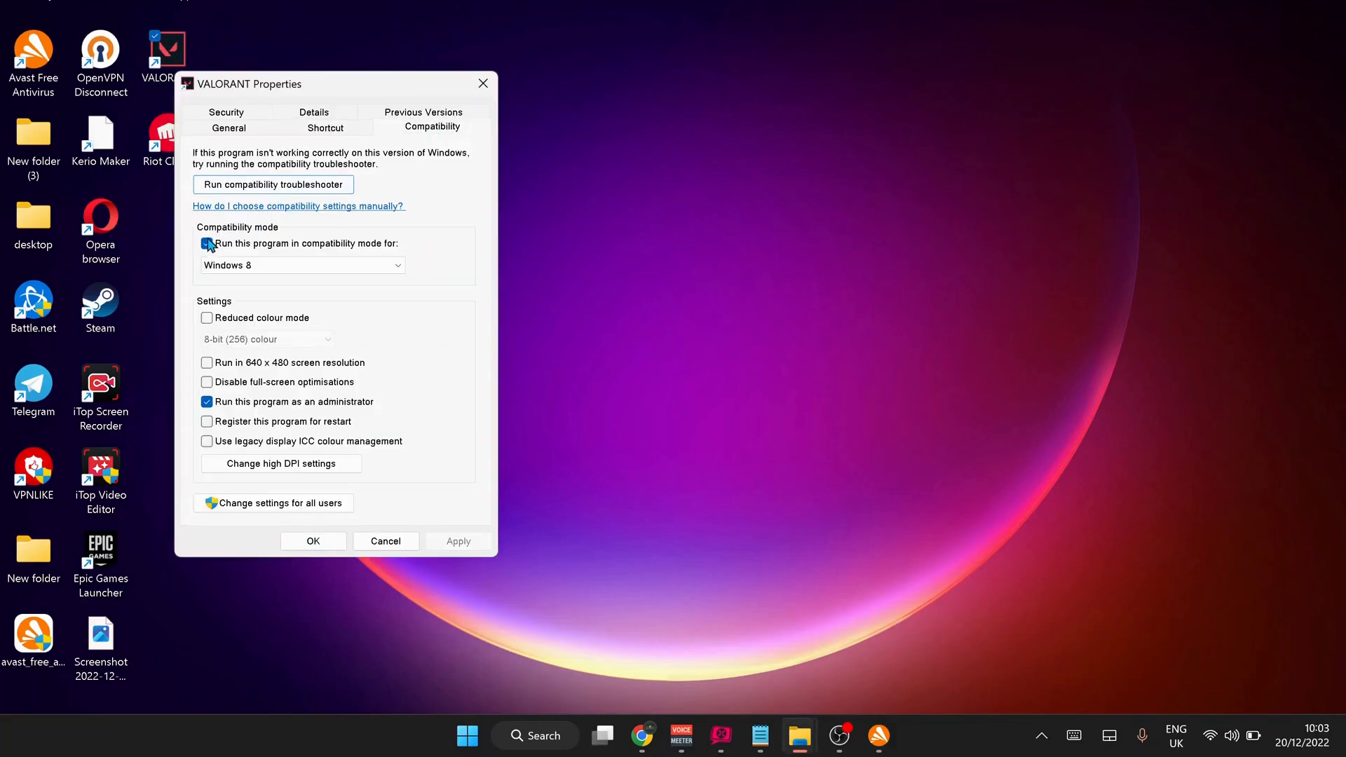
left_click(208, 244)
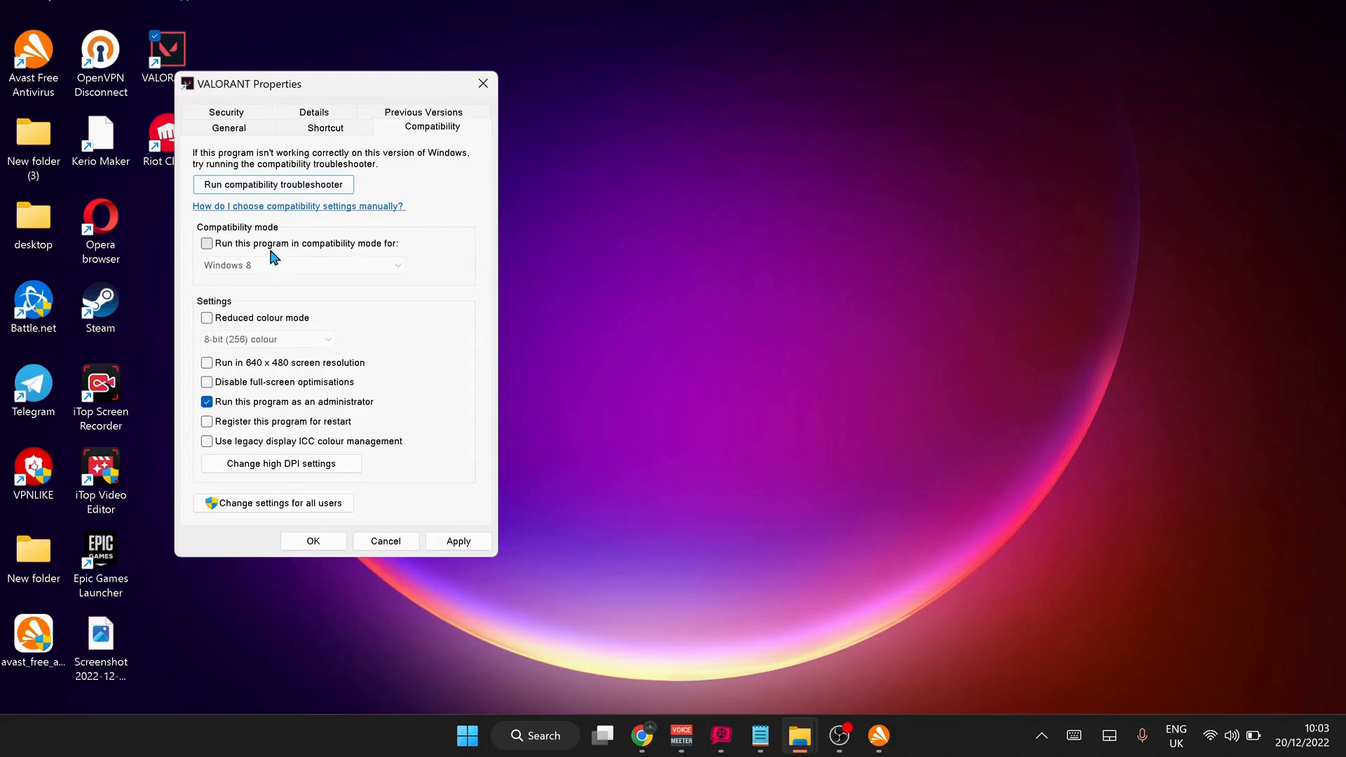